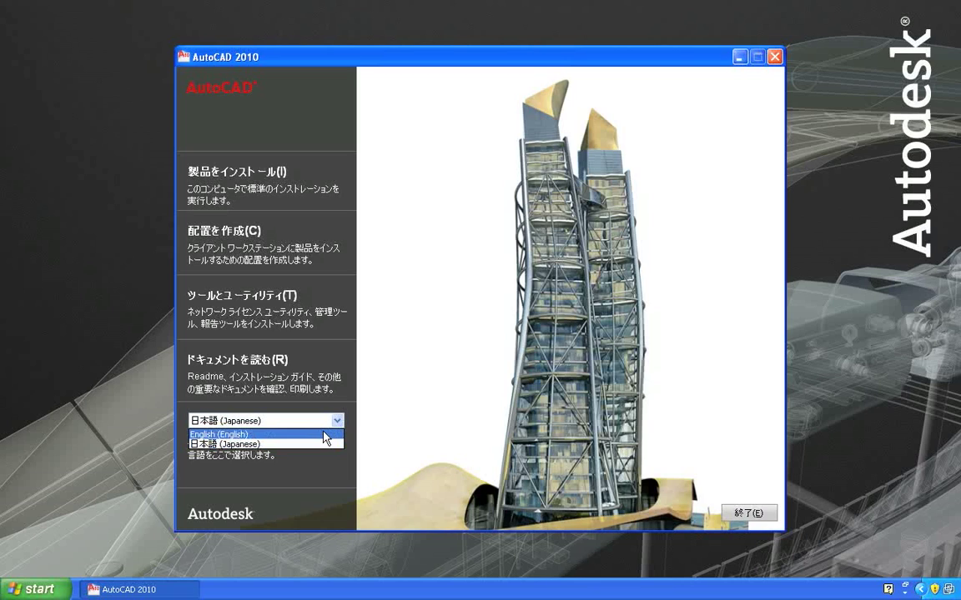
Change the launcher language dropdown from Japanese to English (English)
click(219, 433)
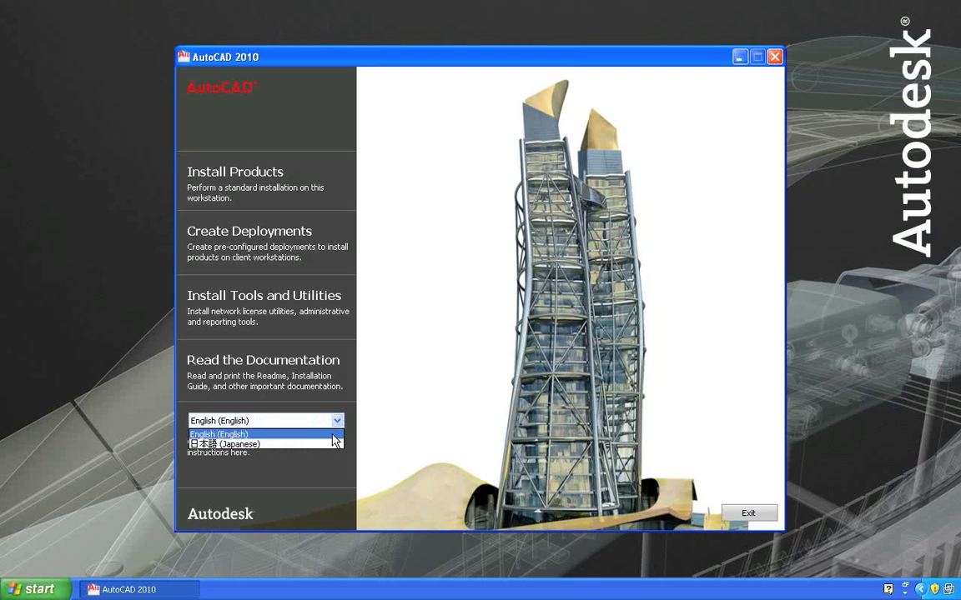
click(225, 443)
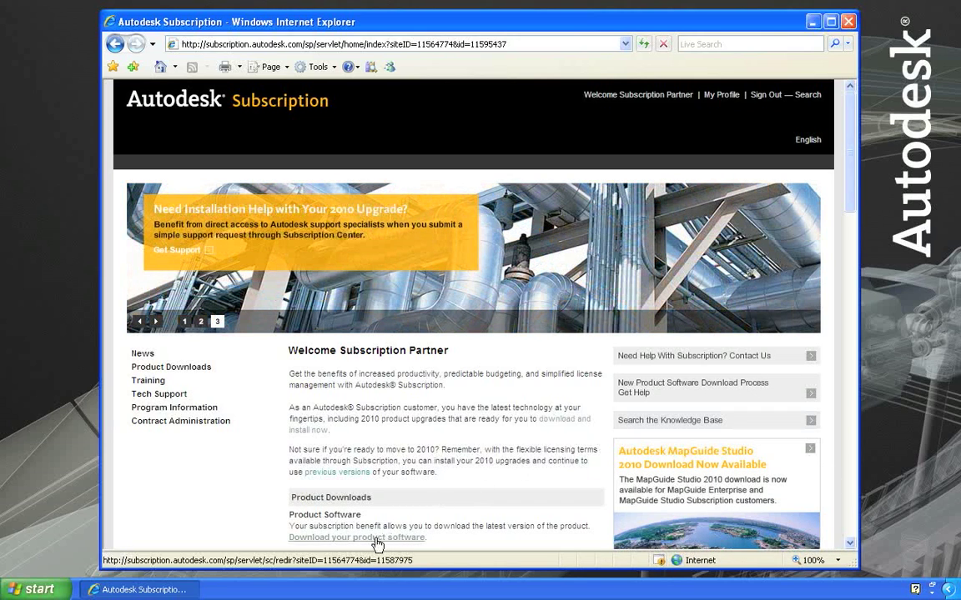
Open 'Download your product software' on Autodesk Subscription and browse the current releases
click(356, 537)
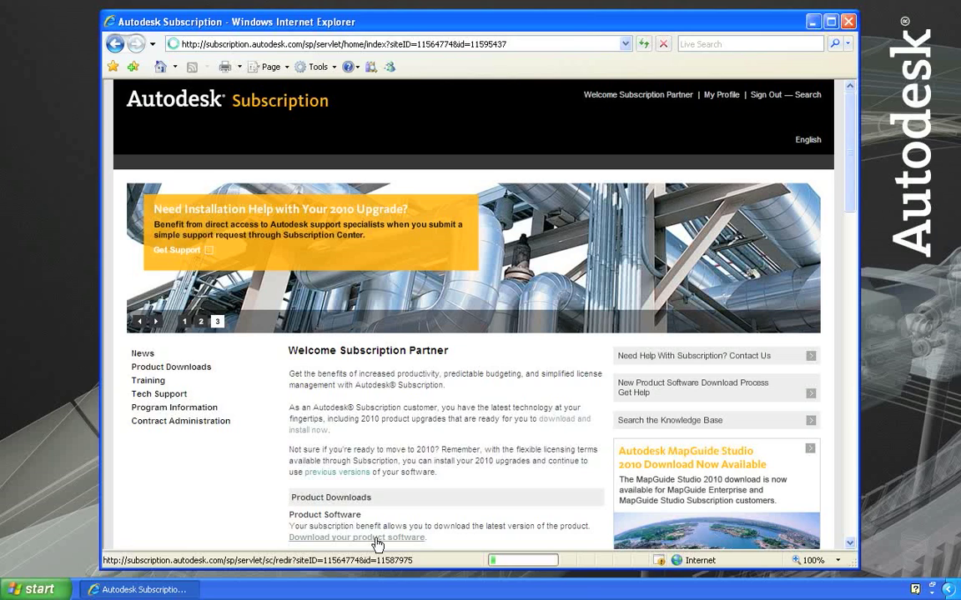
click(356, 537)
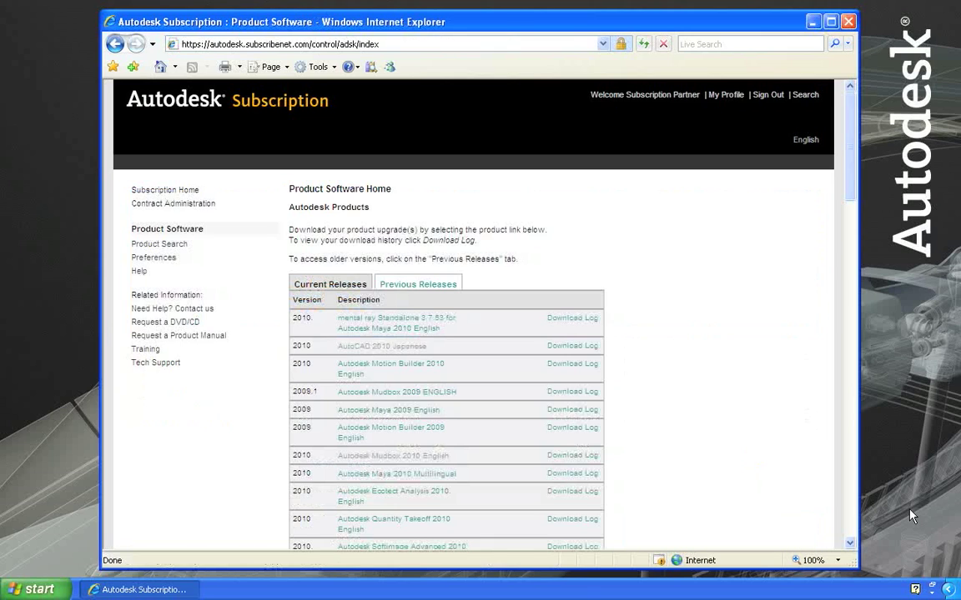
scroll(down, 3)
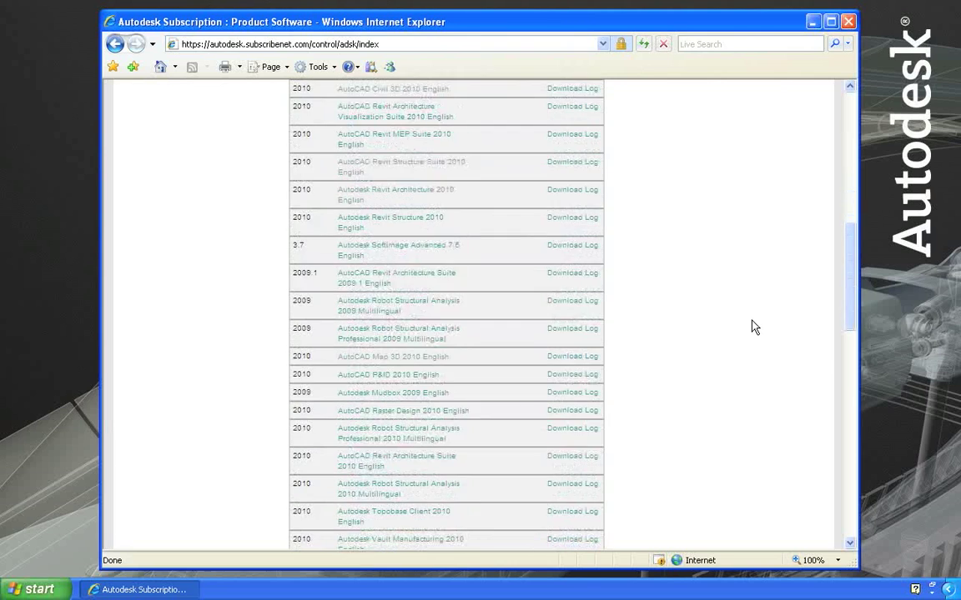
scroll(down, 3)
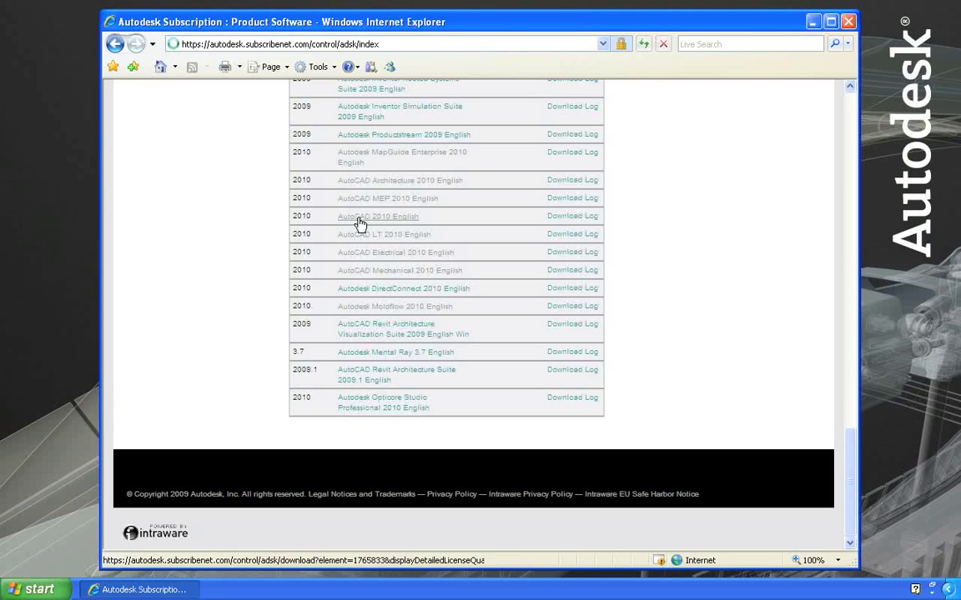
Open the AutoCAD 2010 English downloads and scroll through the French, German, Italian and Spanish language packs
click(378, 216)
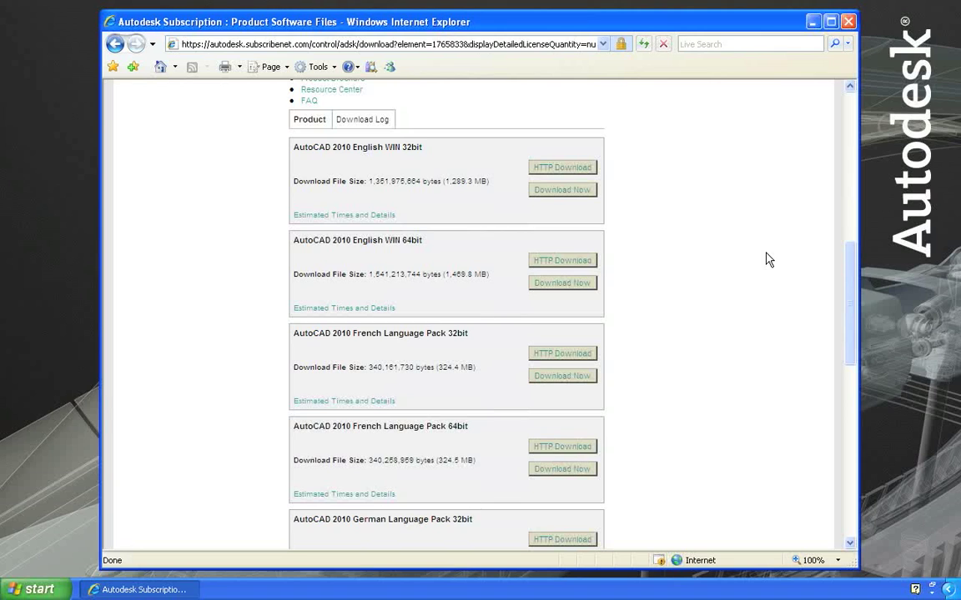
scroll(down, 3)
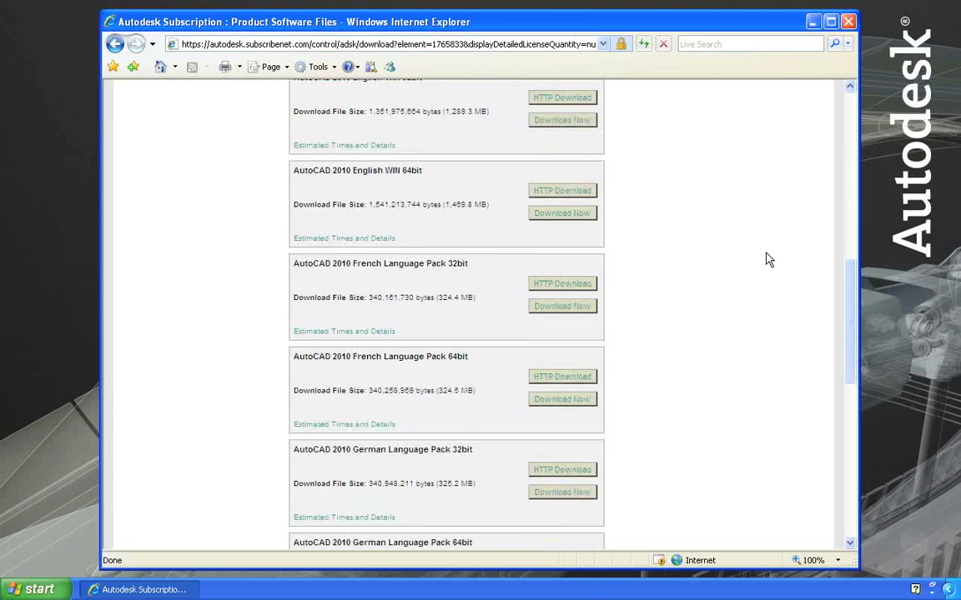
scroll(down, 3)
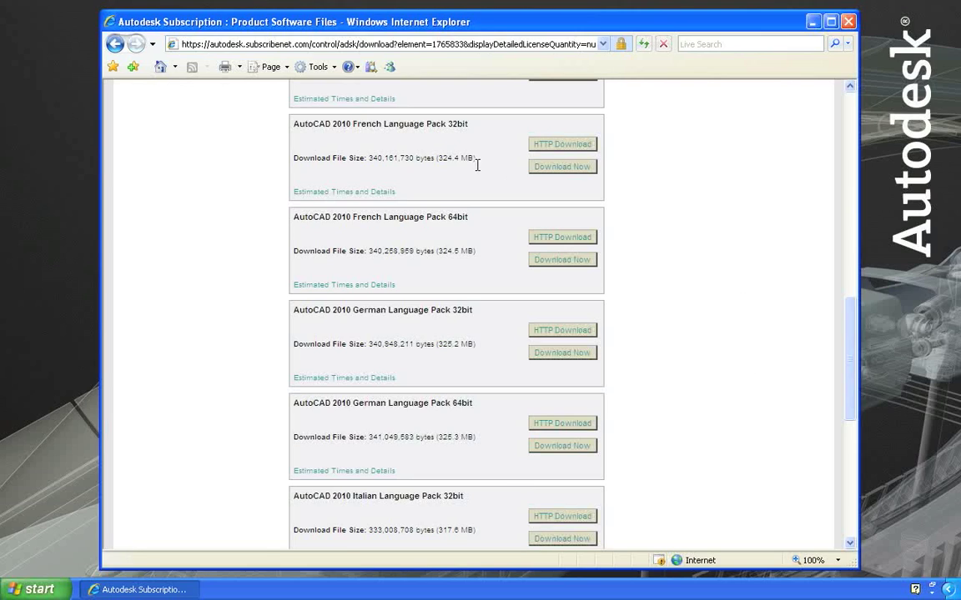
mouse_move(737, 336)
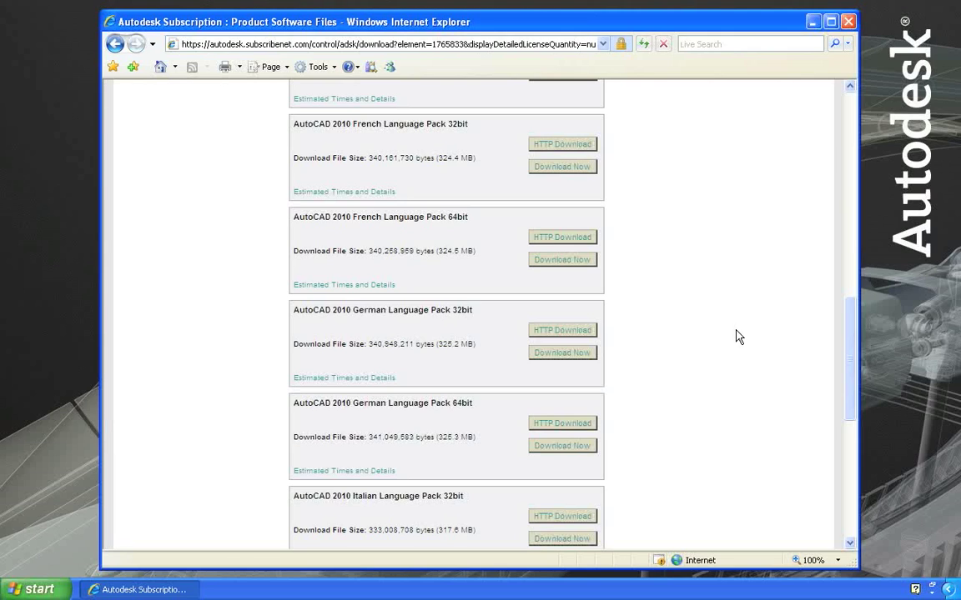
scroll(down, 3)
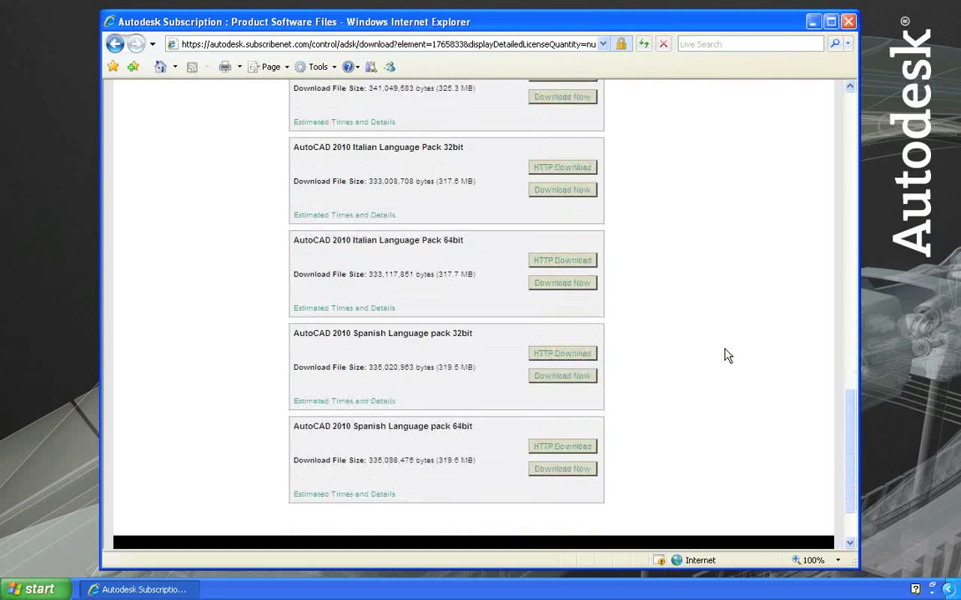
scroll(down, 3)
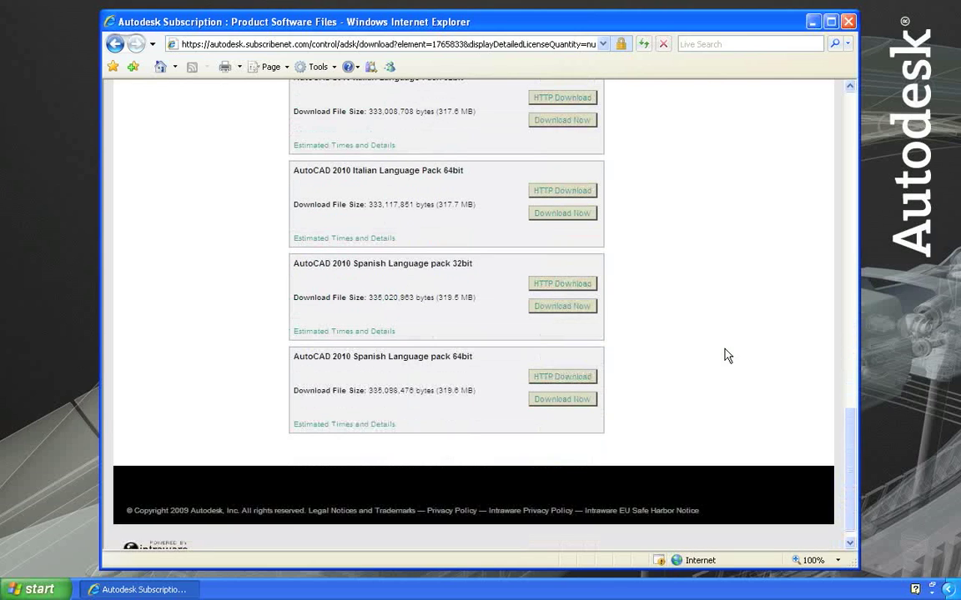
mouse_move(737, 349)
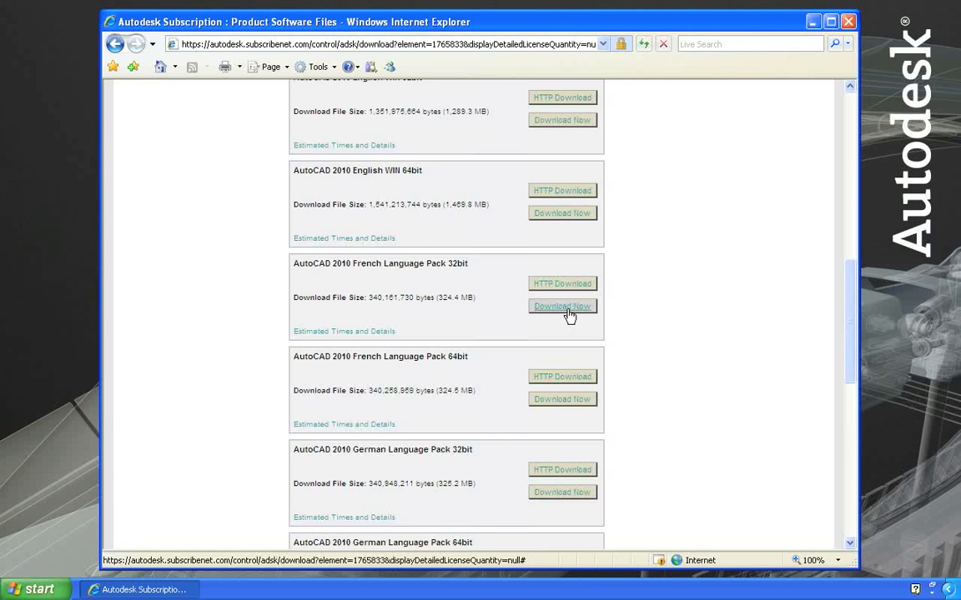
Download French Language Pack 32bit and extract it into C:\Autodesk
click(561, 306)
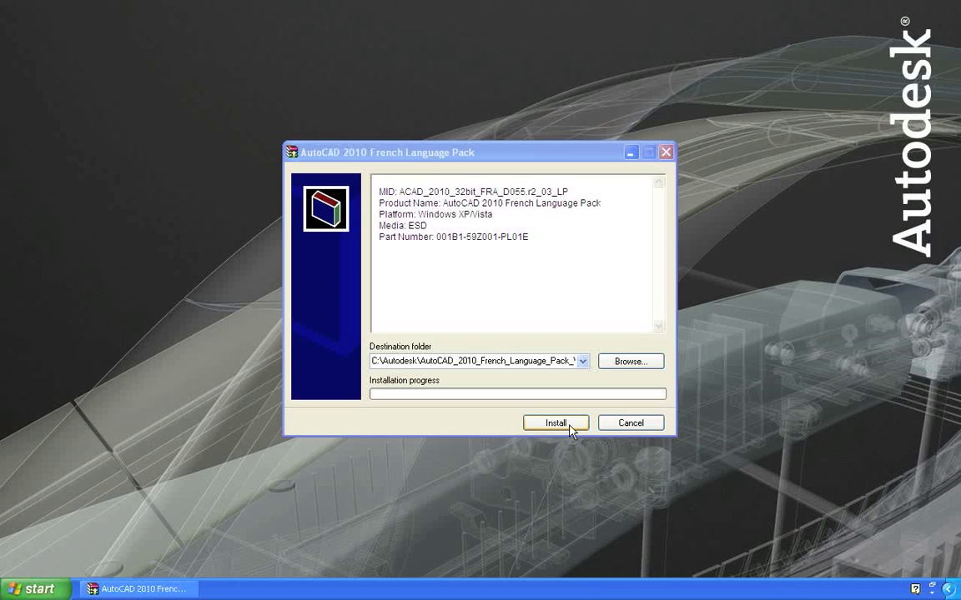
click(555, 423)
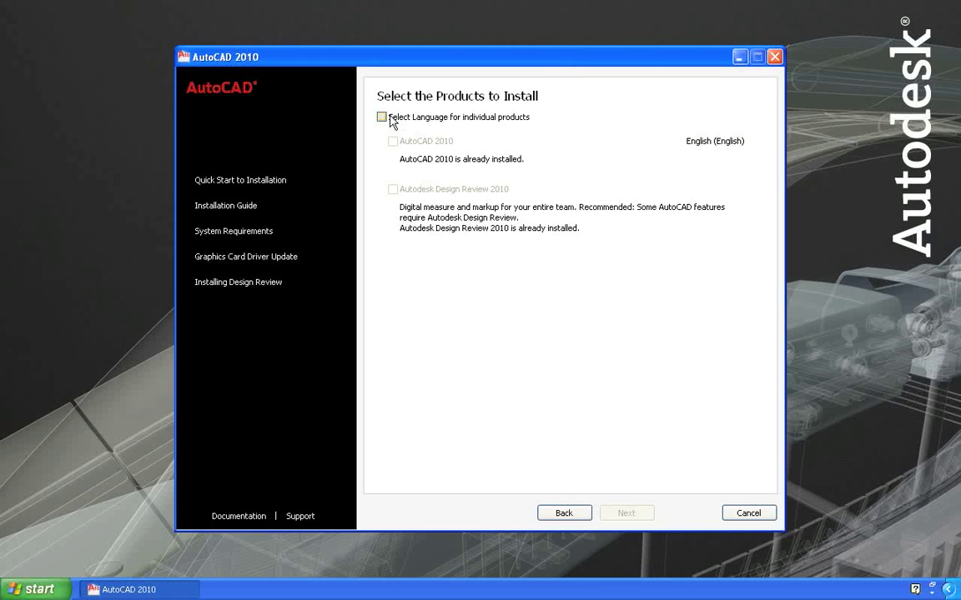
Add the French x86 language pack from C:\Autodesk and tick AutoCAD 2010 with français selected
click(382, 117)
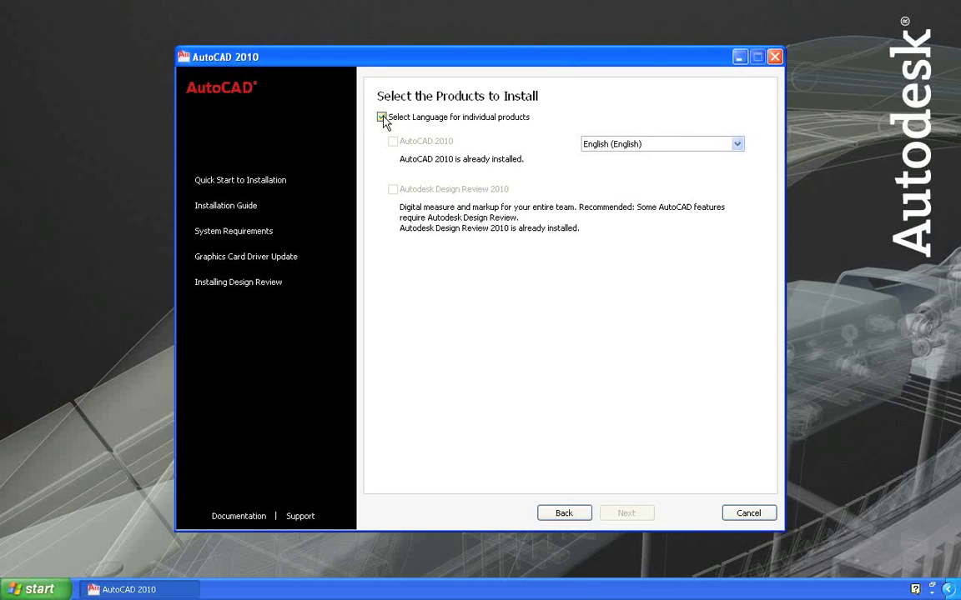
click(736, 143)
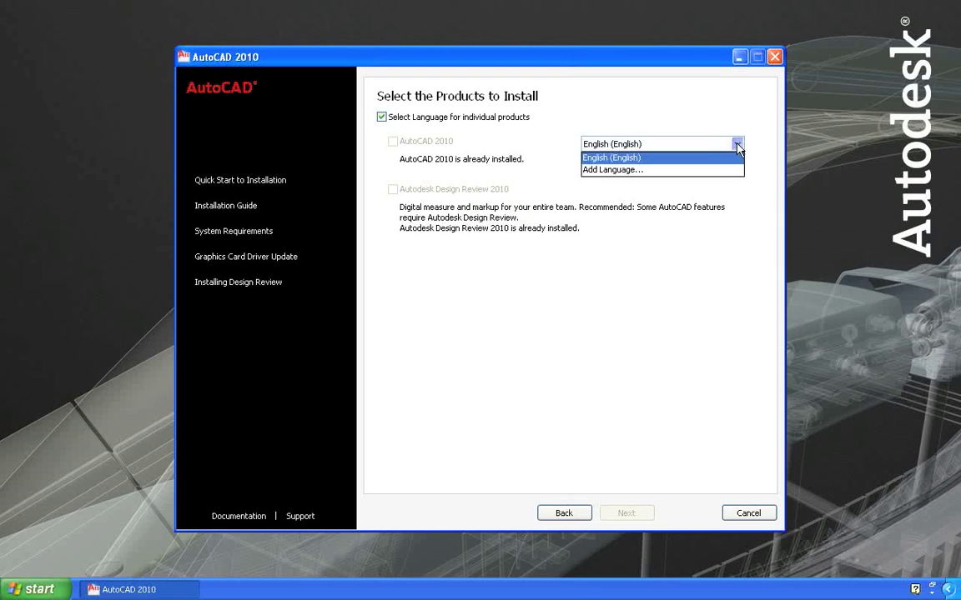
mouse_move(659, 169)
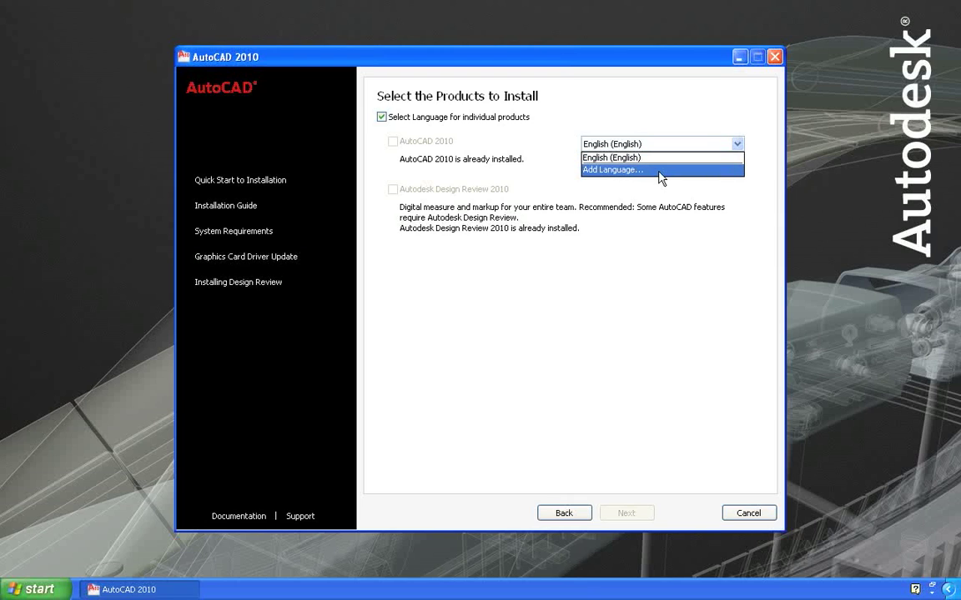
click(613, 170)
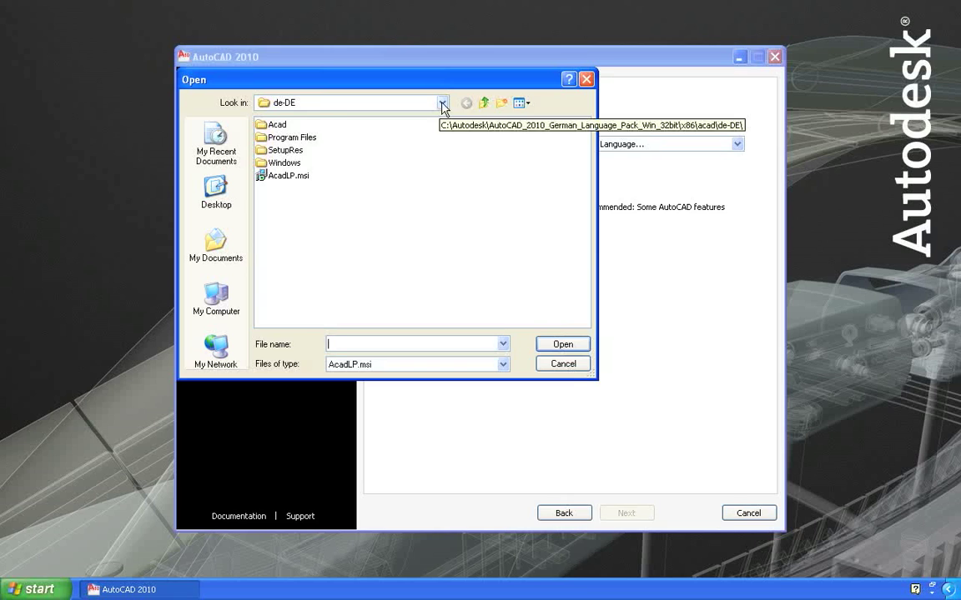
click(442, 103)
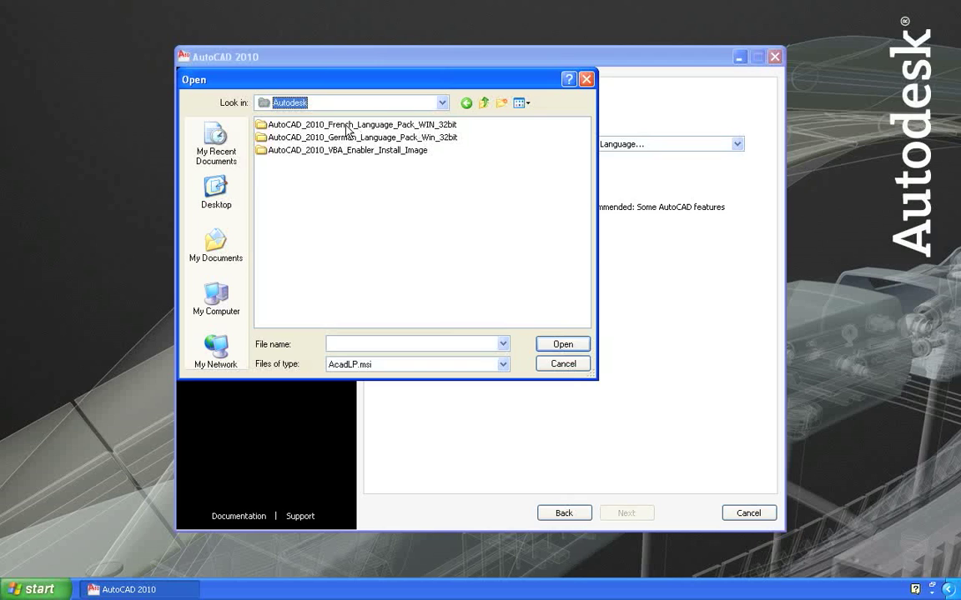
double_click(359, 125)
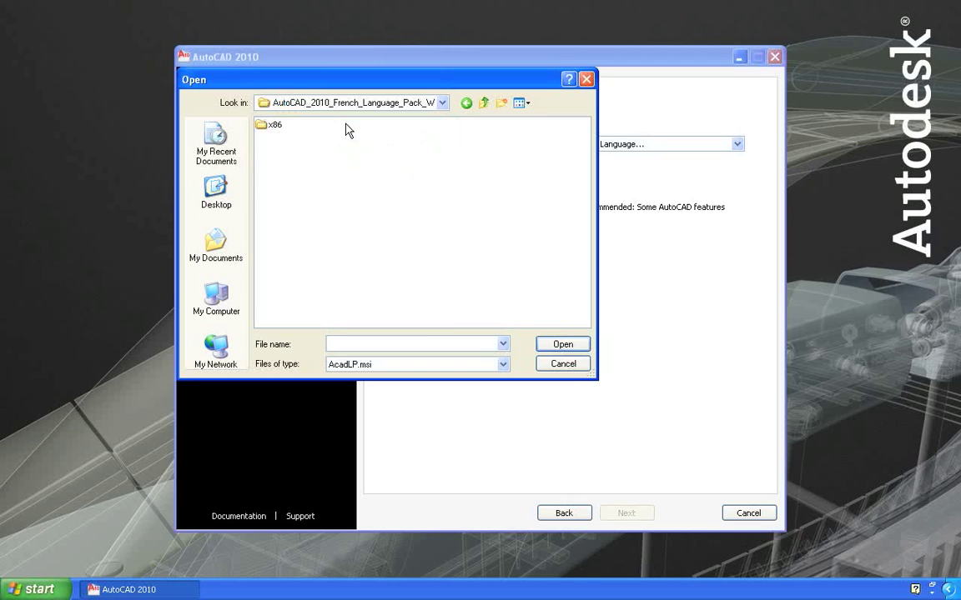
double_click(270, 124)
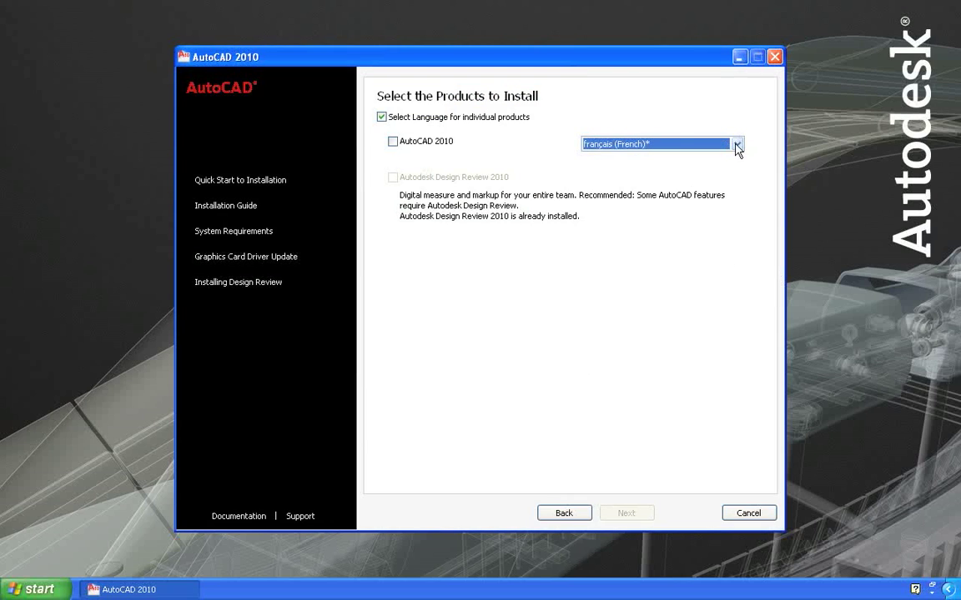
click(737, 144)
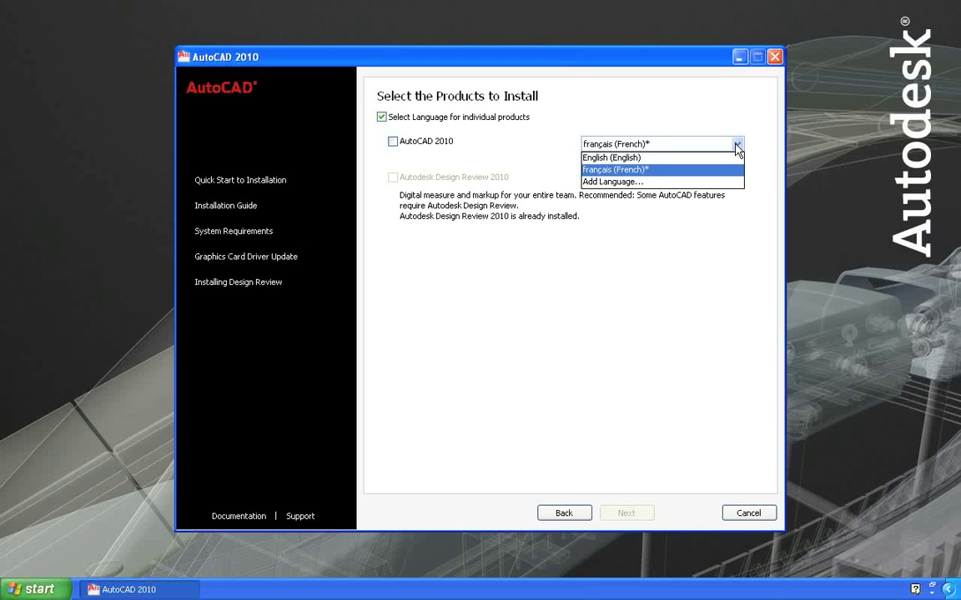
mouse_move(713, 176)
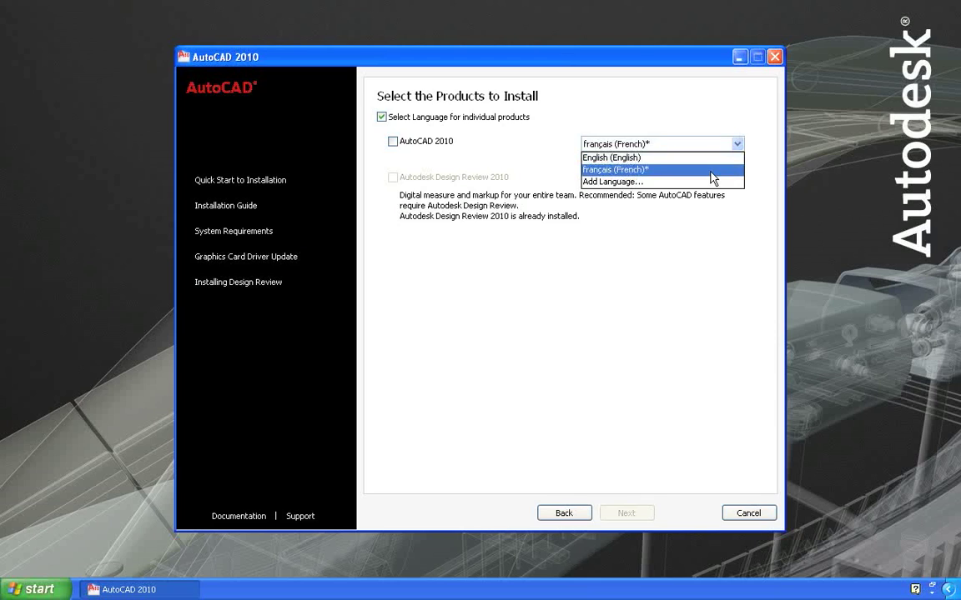
mouse_move(707, 172)
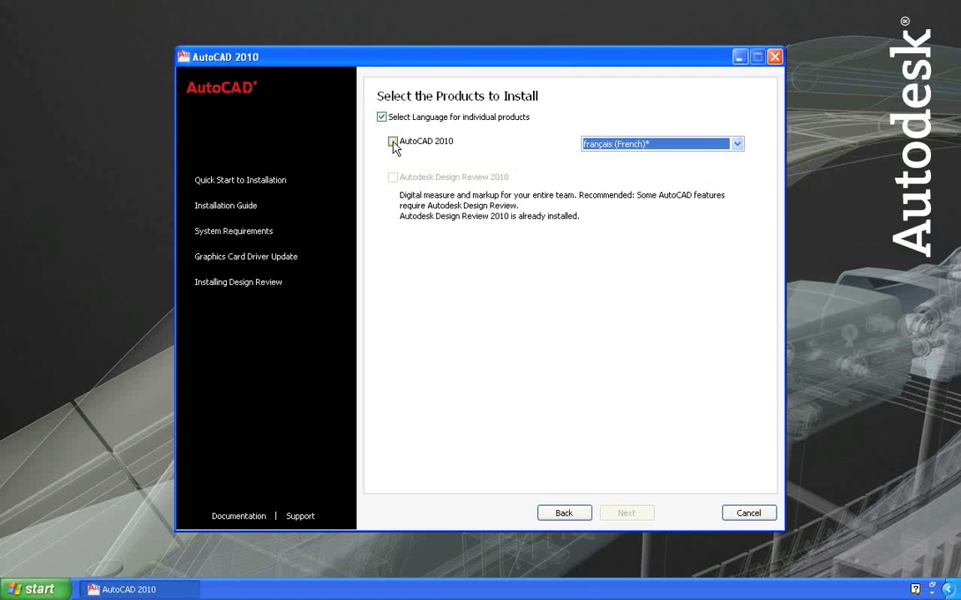
click(392, 141)
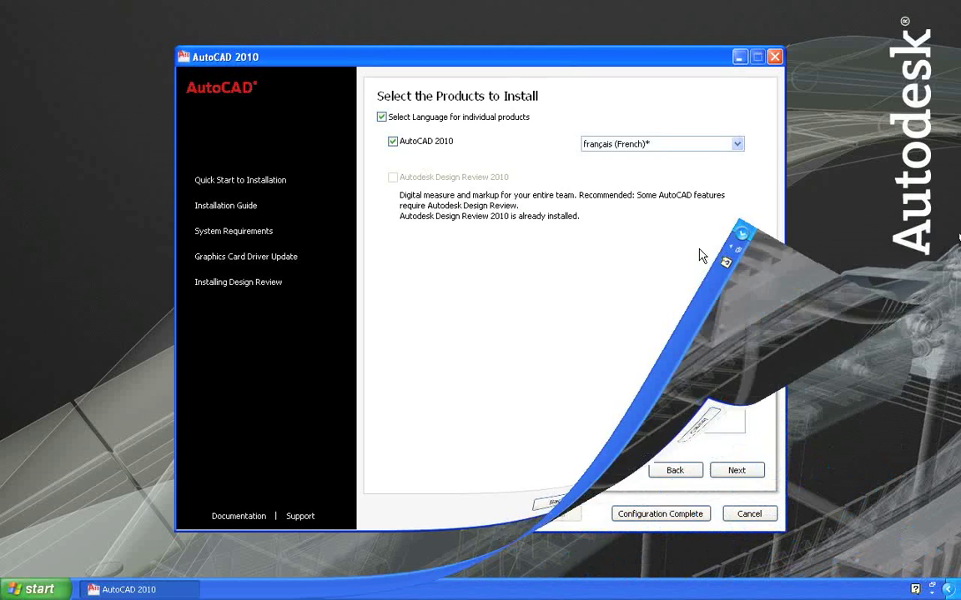
Keep the Typical installation type and mark the AutoCAD 2010 configuration complete
click(736, 470)
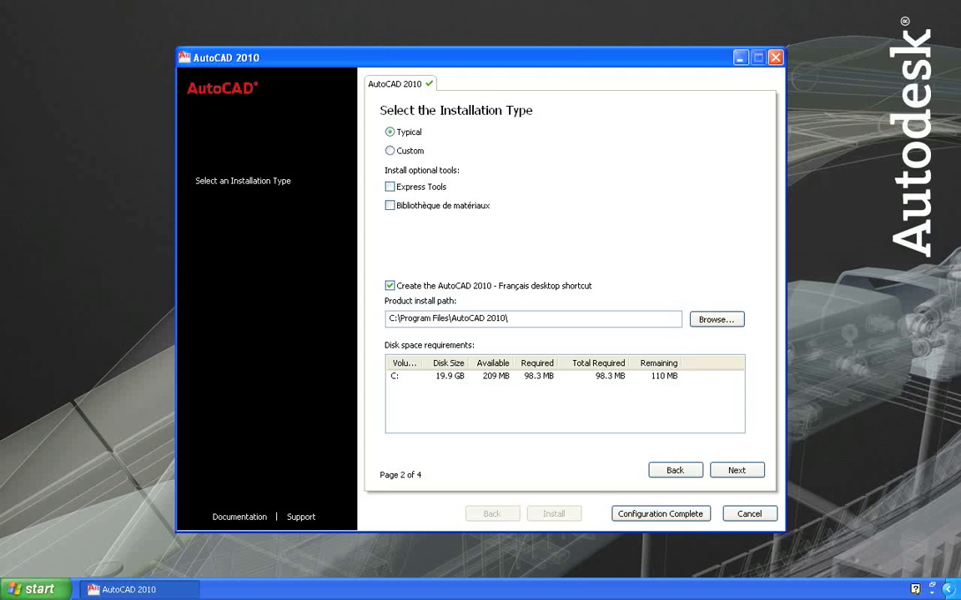
mouse_move(705, 145)
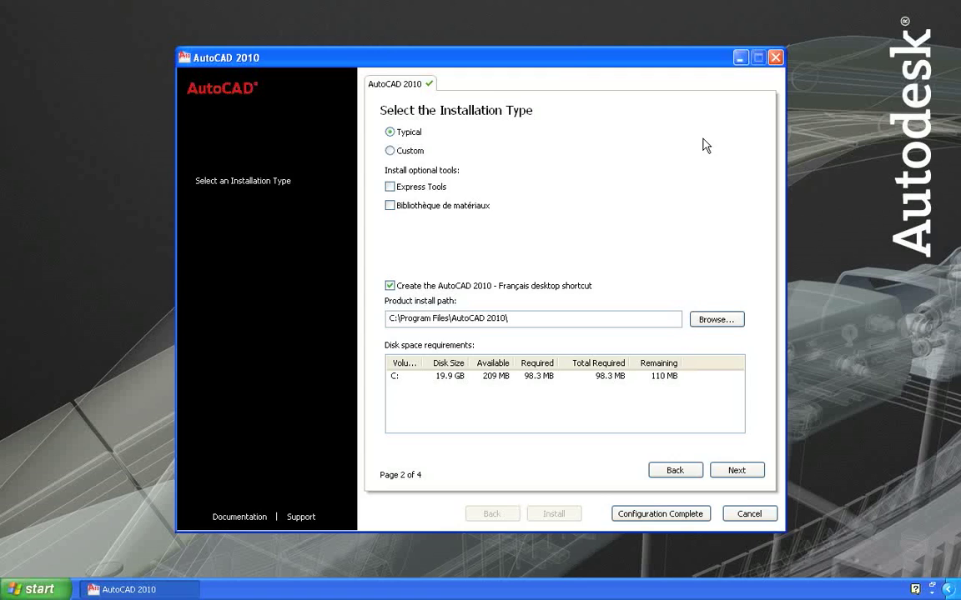
click(389, 150)
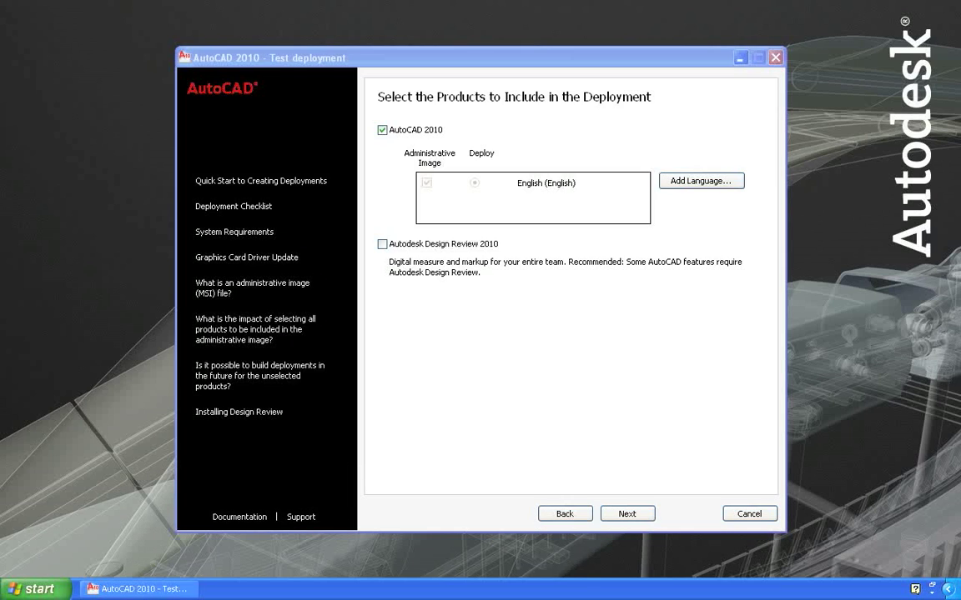
mouse_move(848, 240)
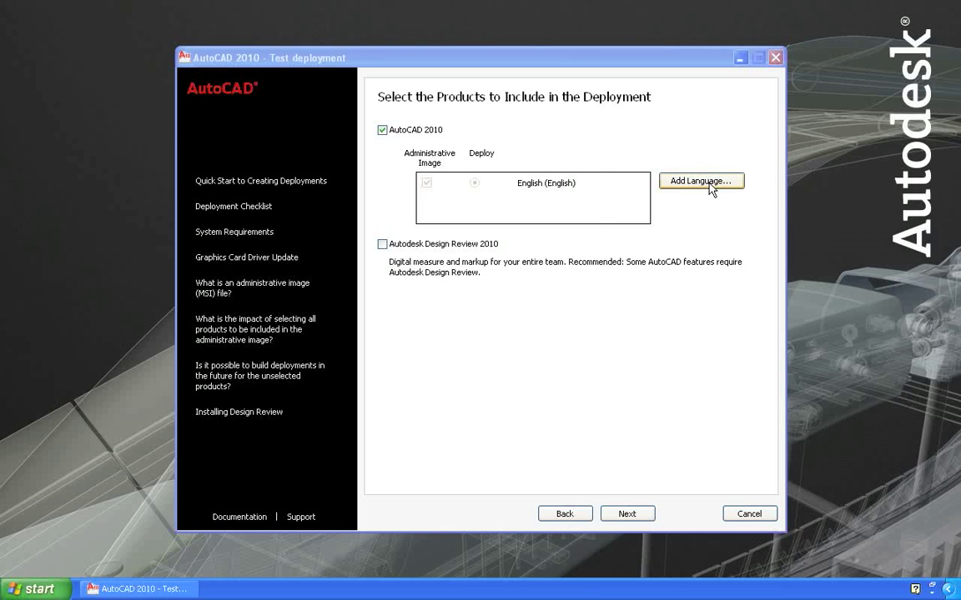
Add the French AcadLP.msi language pack to the deployment through Add Language
click(701, 181)
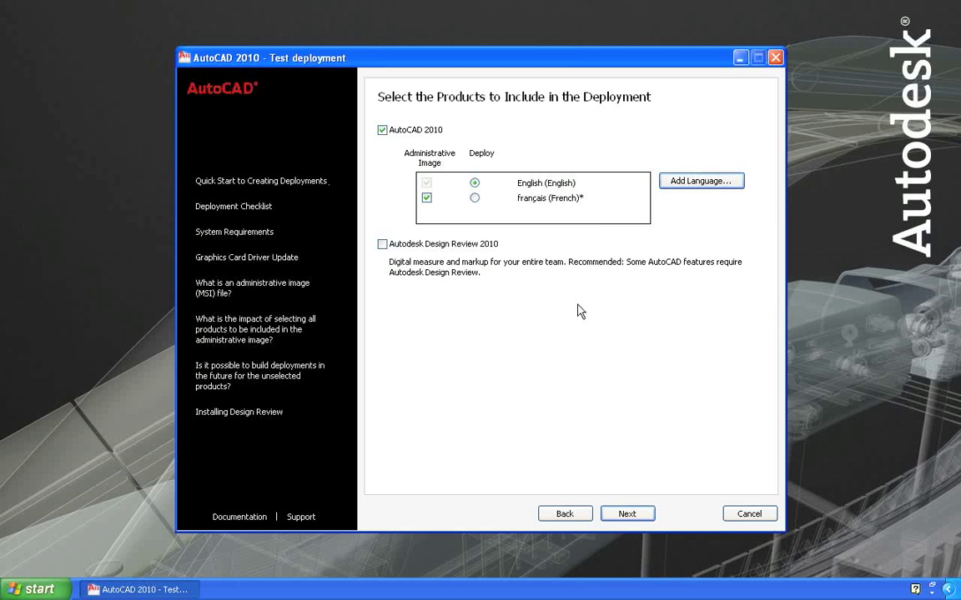
Load AcadLP.msi from the German Language Pack's de-DE folder into the deployment
click(701, 181)
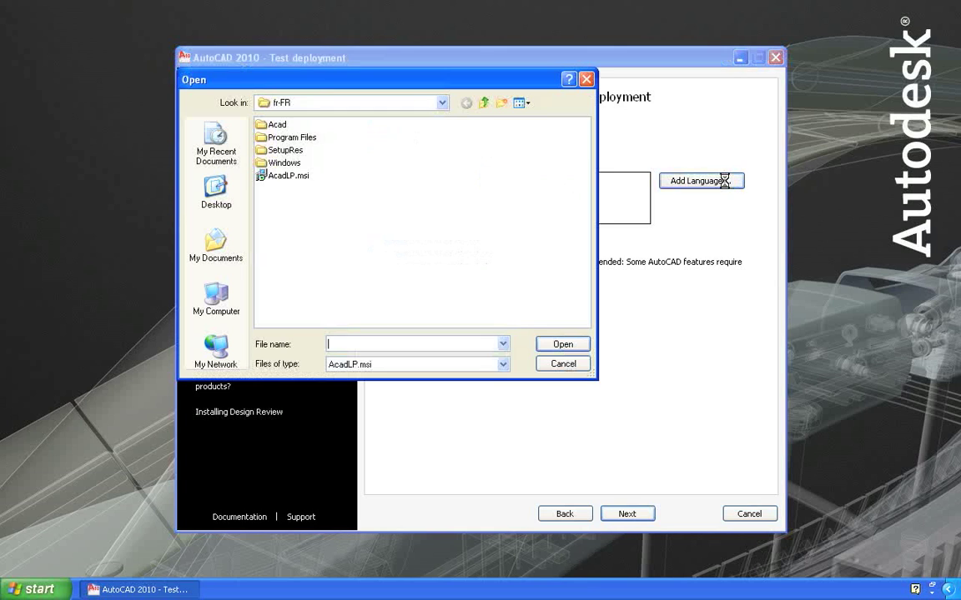
click(442, 103)
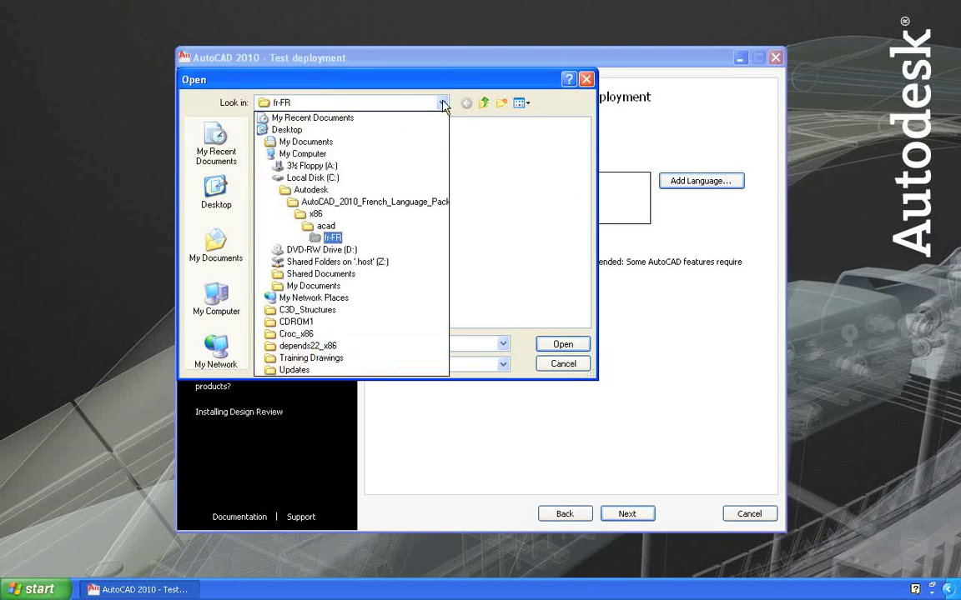
click(310, 190)
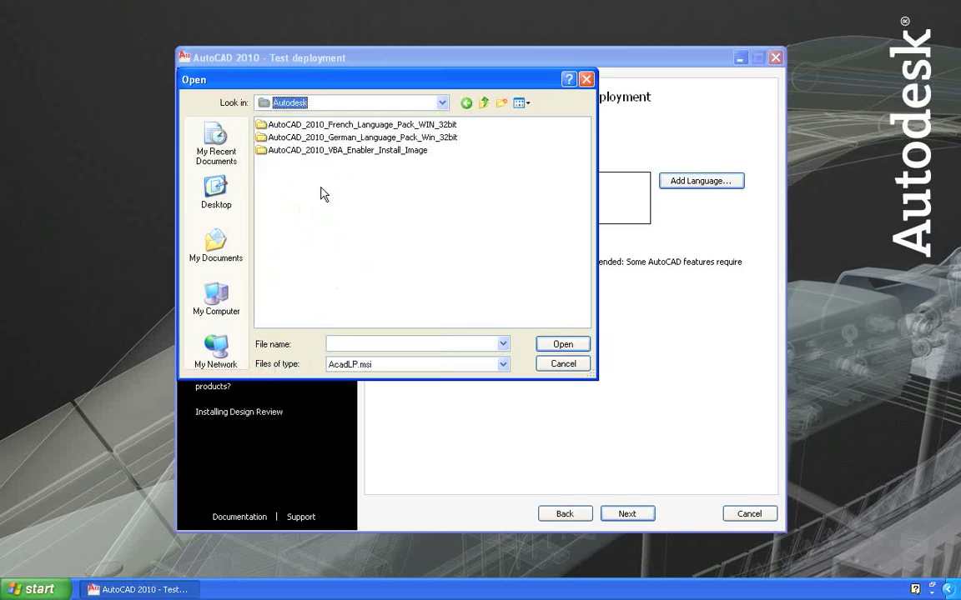
double_click(361, 138)
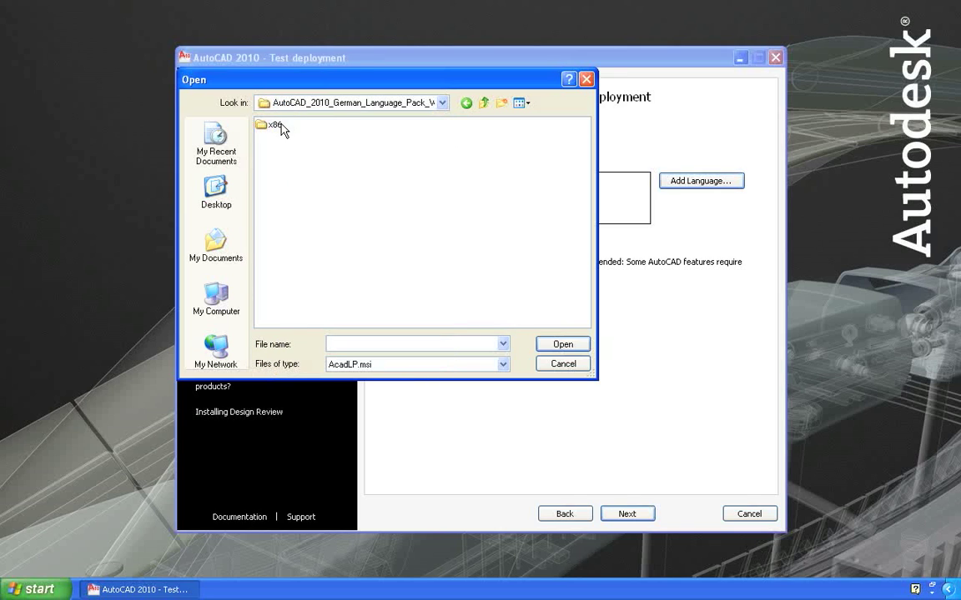
double_click(272, 125)
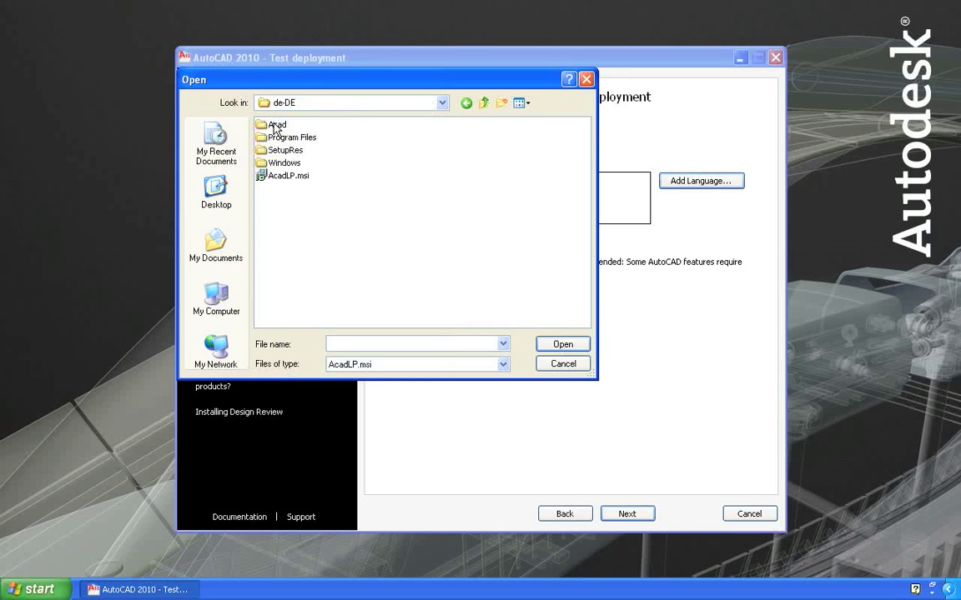
click(562, 363)
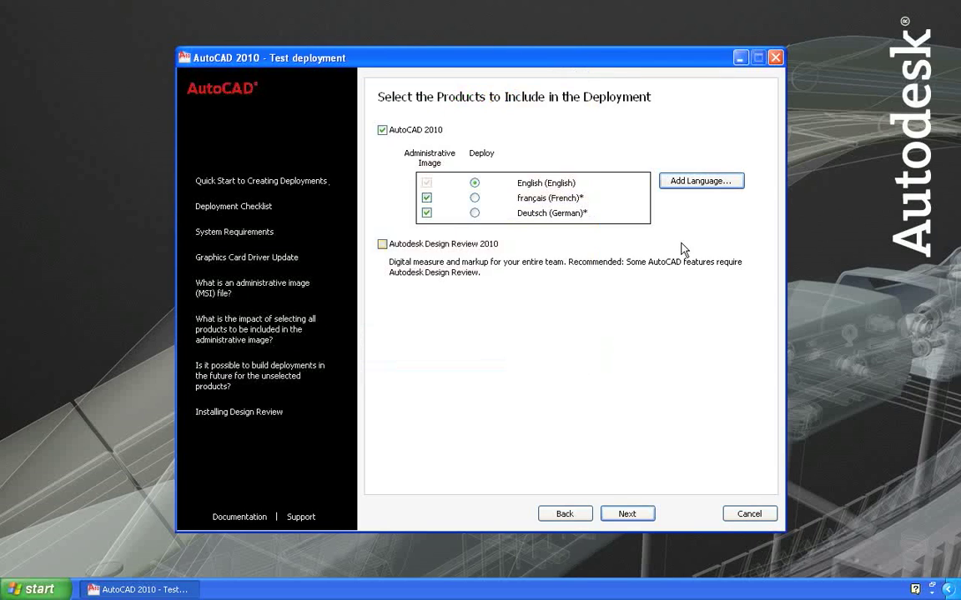
mouse_move(801, 290)
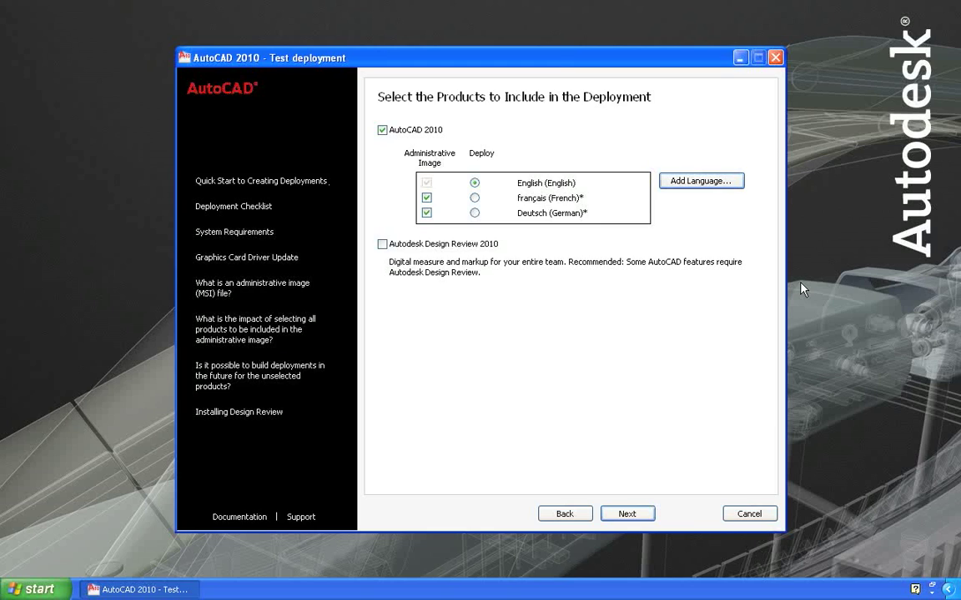
mouse_move(511, 182)
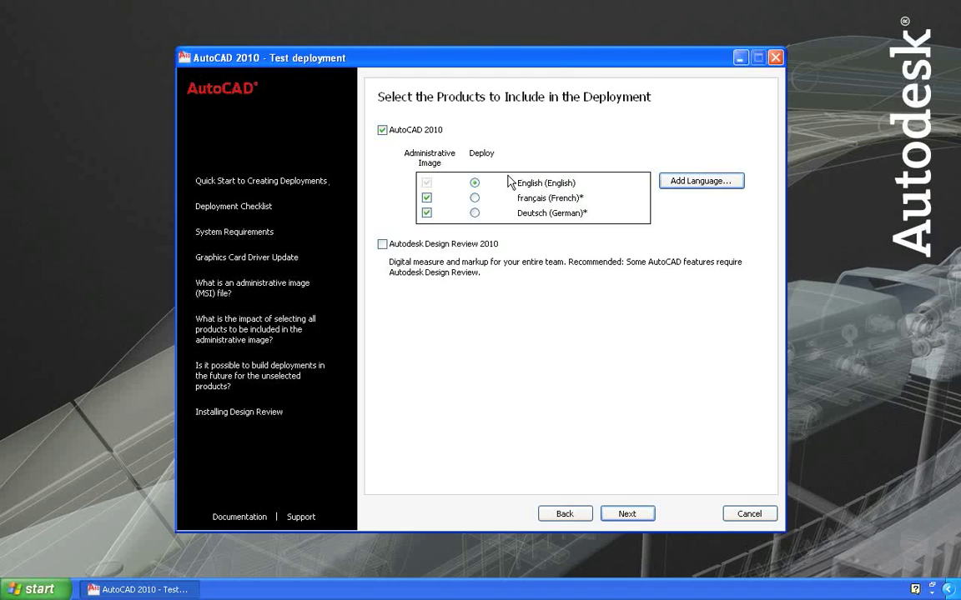
mouse_move(455, 189)
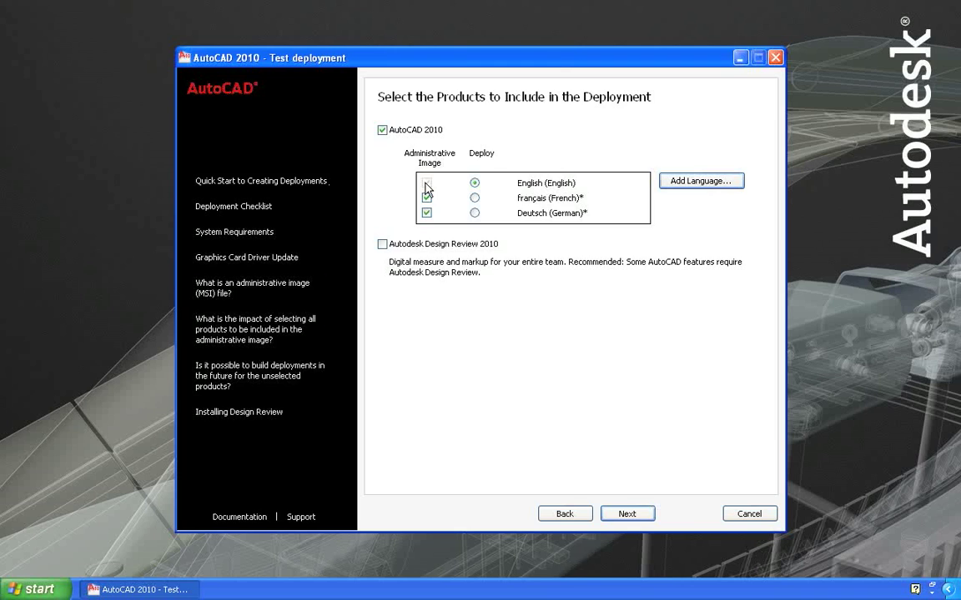
Select the Deploy radio button for Deutsch (German) in the language list
click(426, 198)
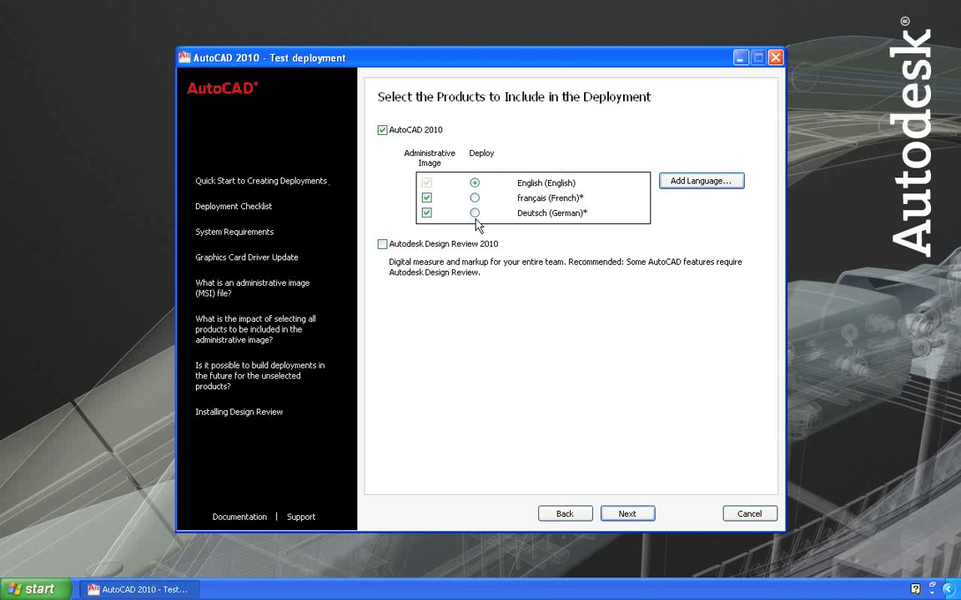
click(474, 213)
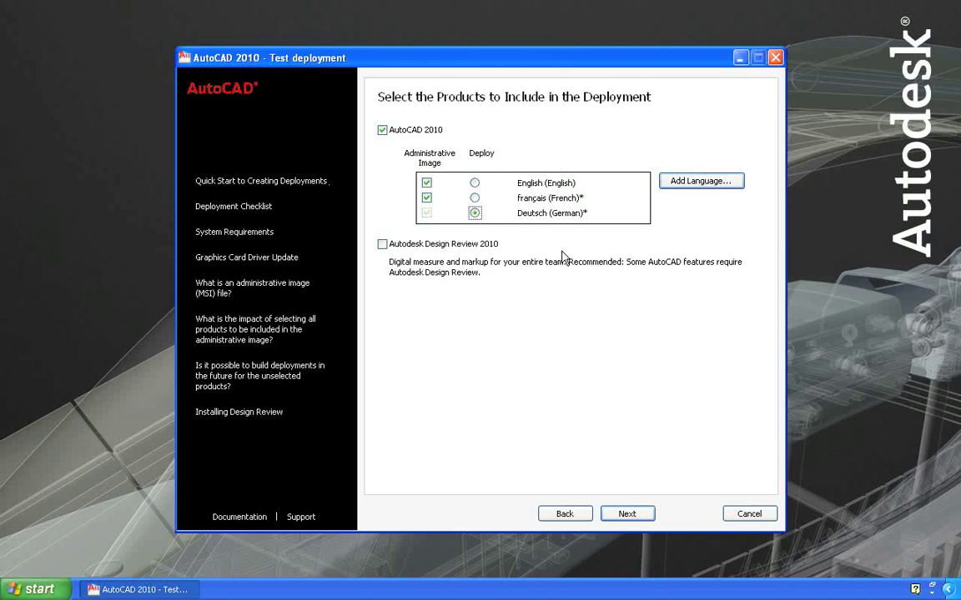
mouse_move(428, 226)
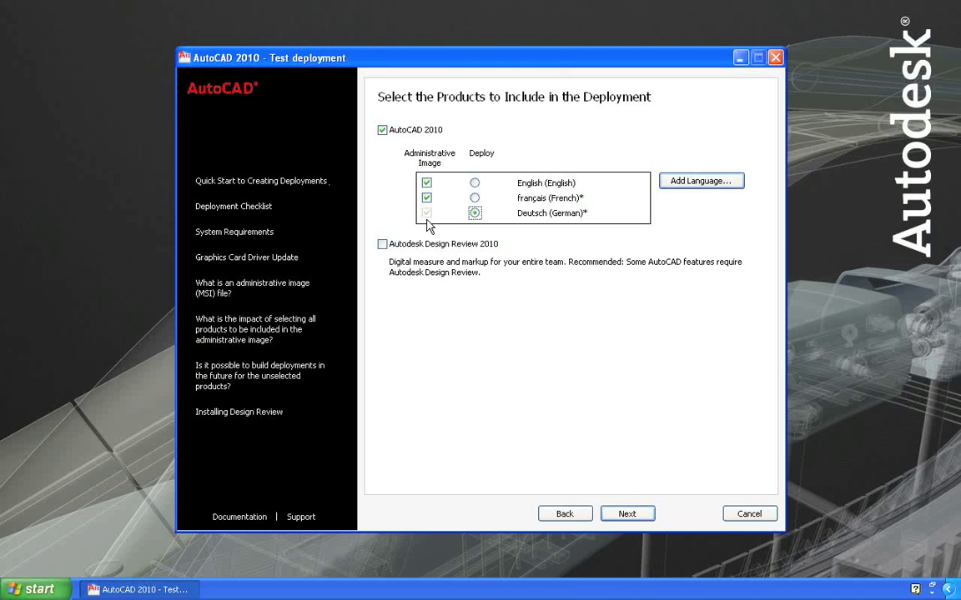
mouse_move(439, 205)
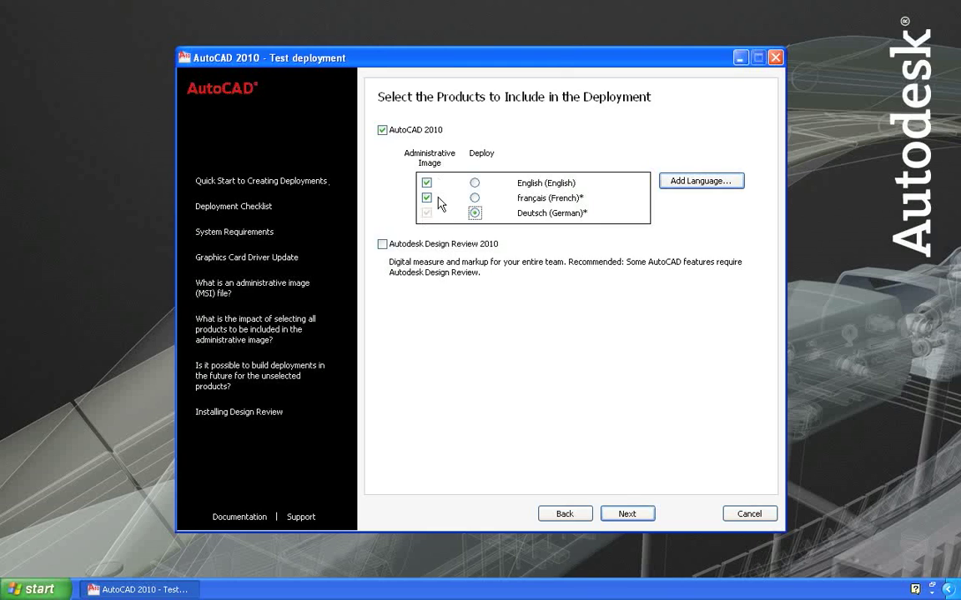